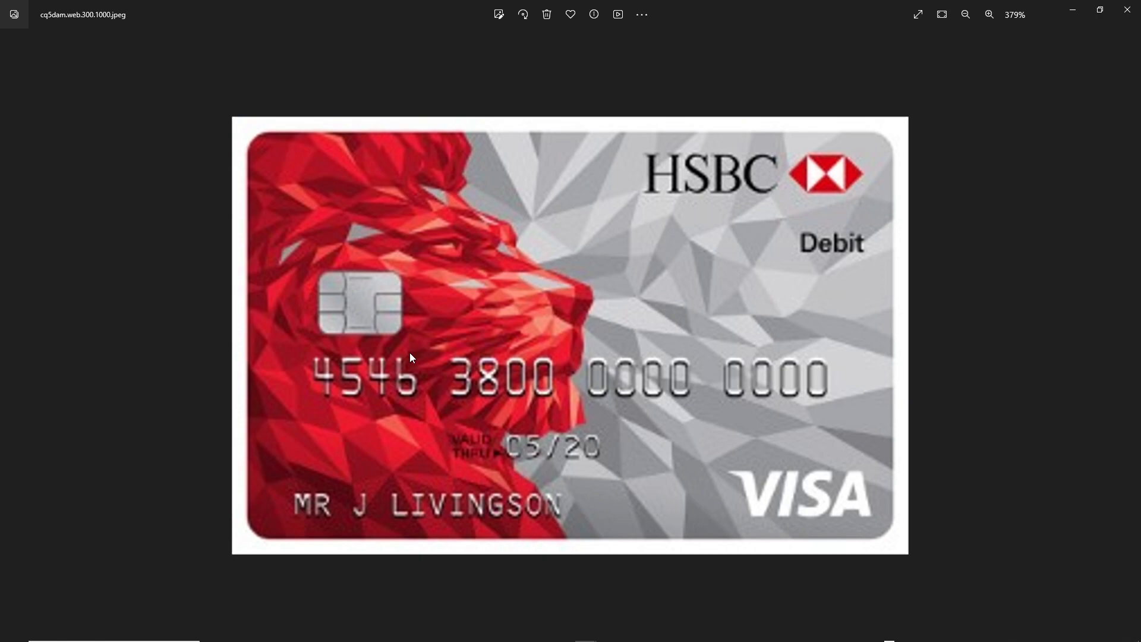
mouse_move(733, 348)
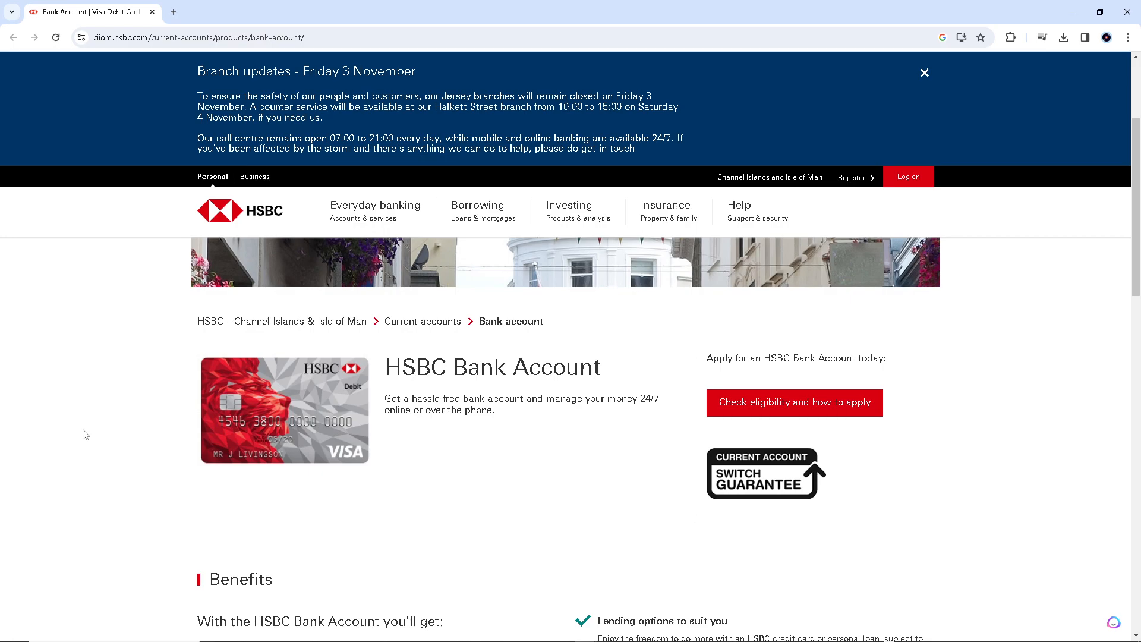
mouse_move(106, 473)
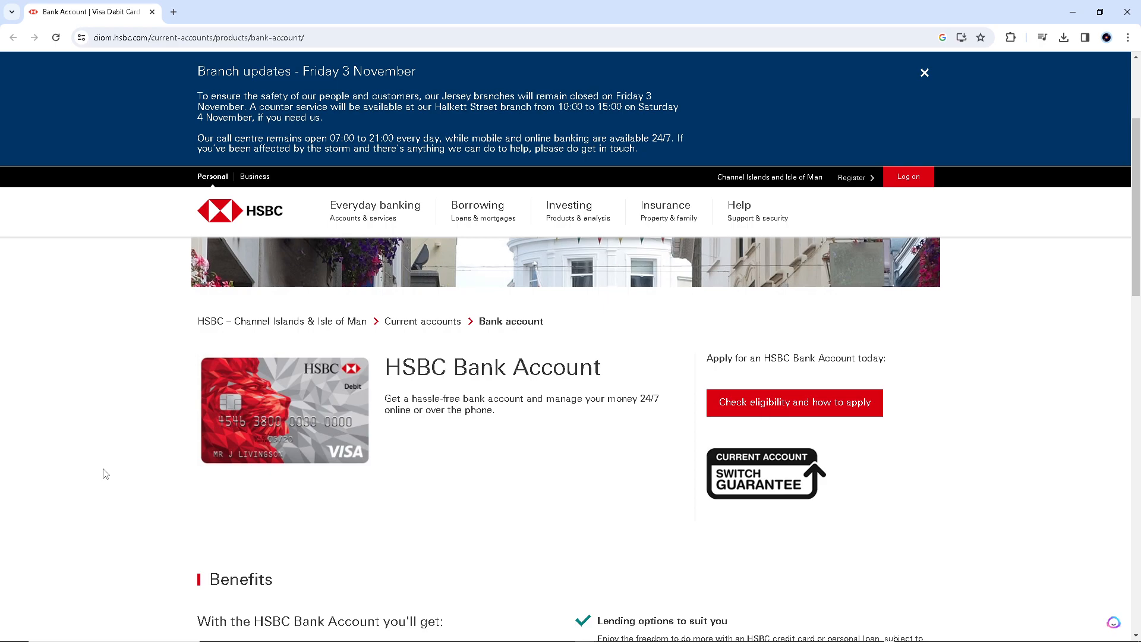
mouse_move(106, 435)
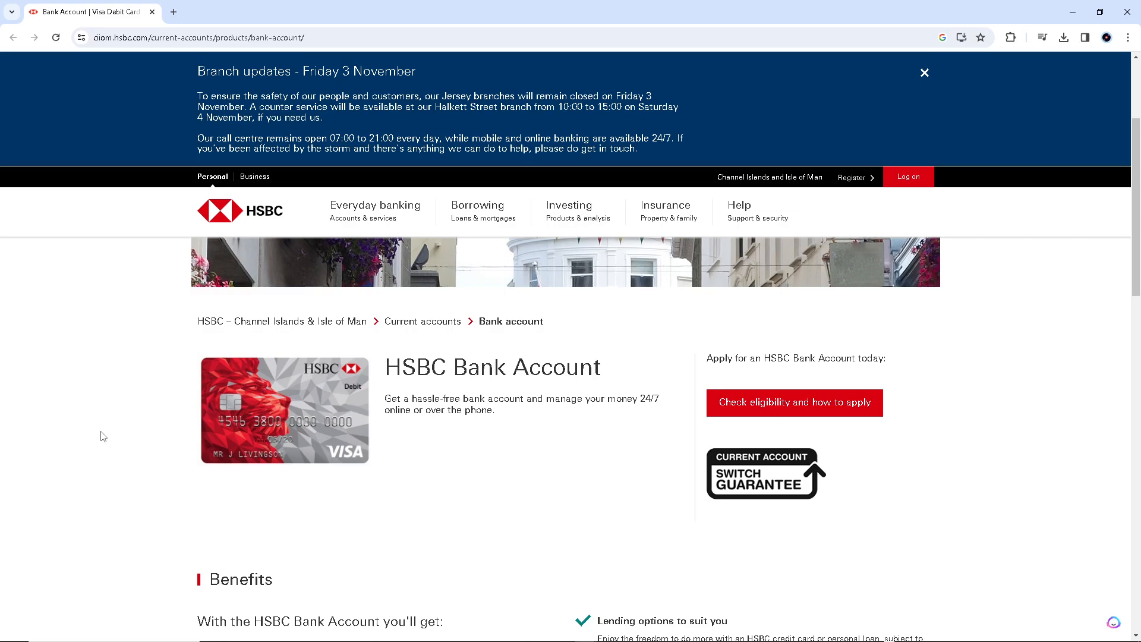
mouse_move(165, 301)
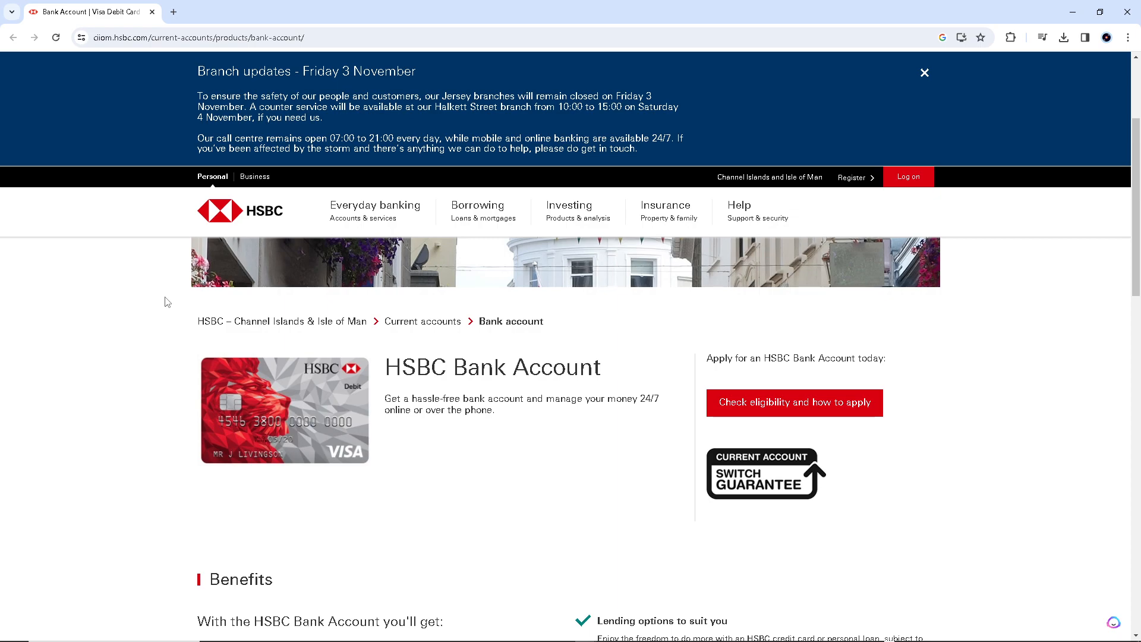
mouse_move(121, 479)
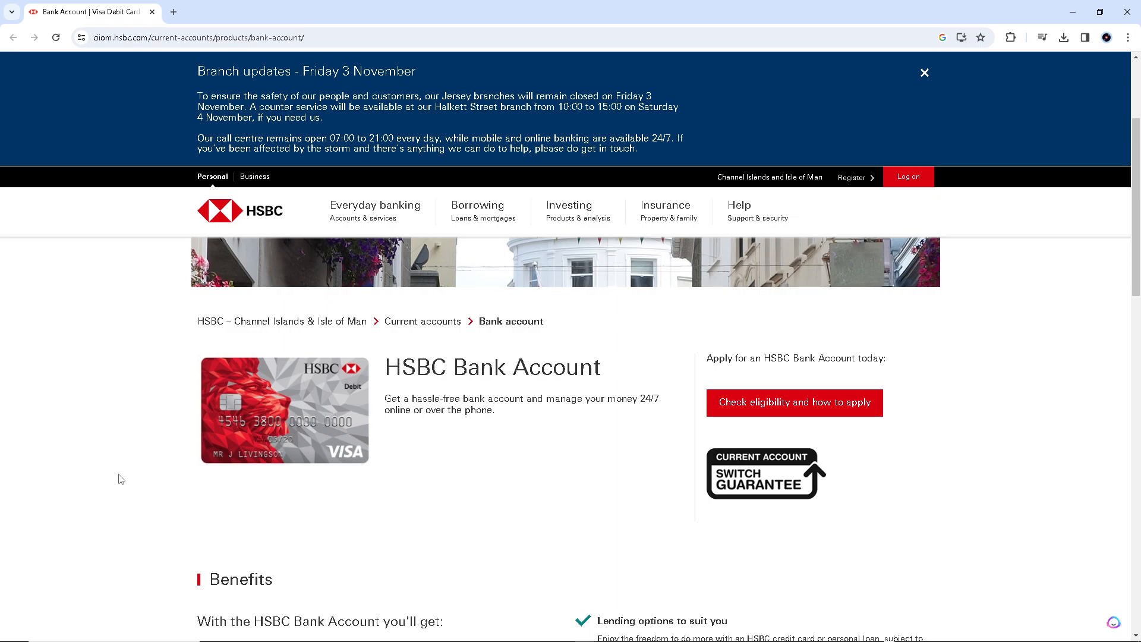
scroll(down, 3)
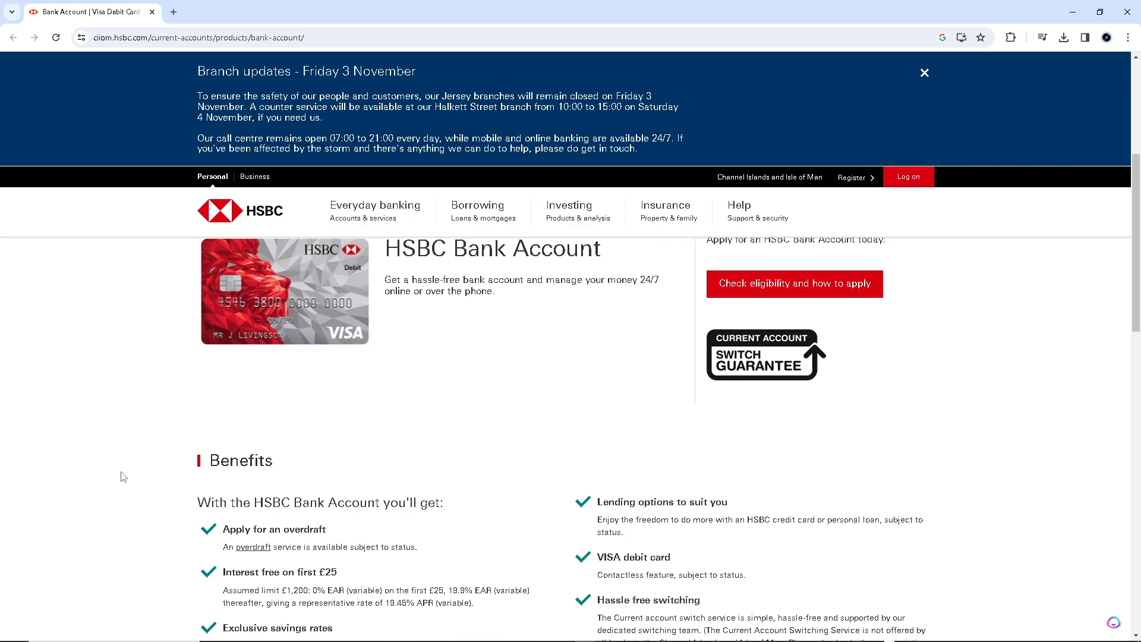
mouse_move(4, 452)
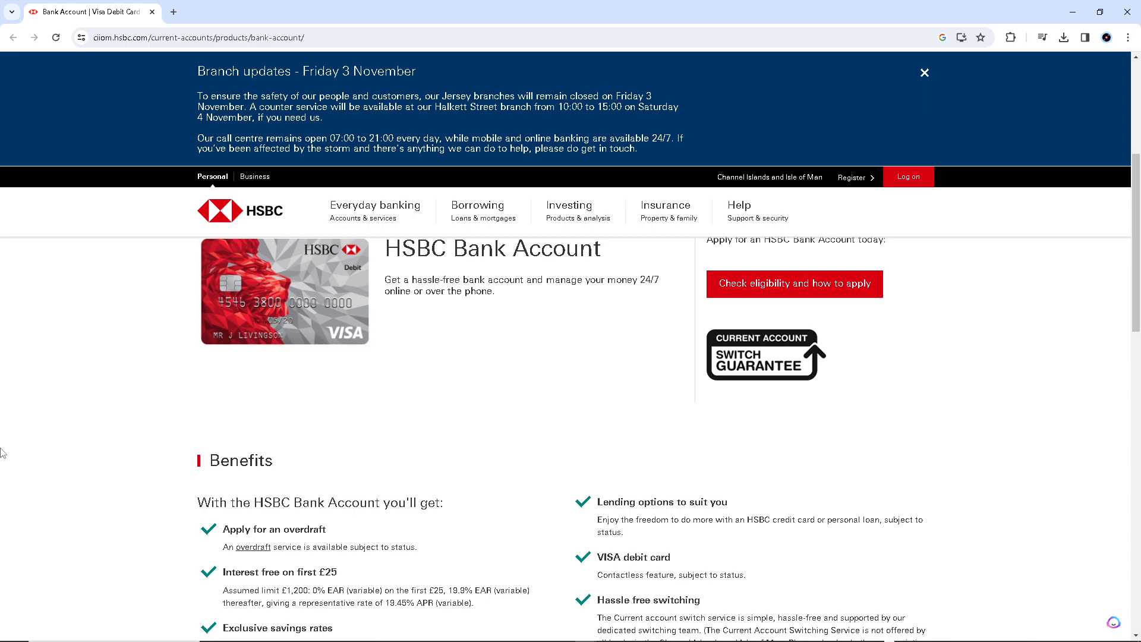
mouse_move(4, 435)
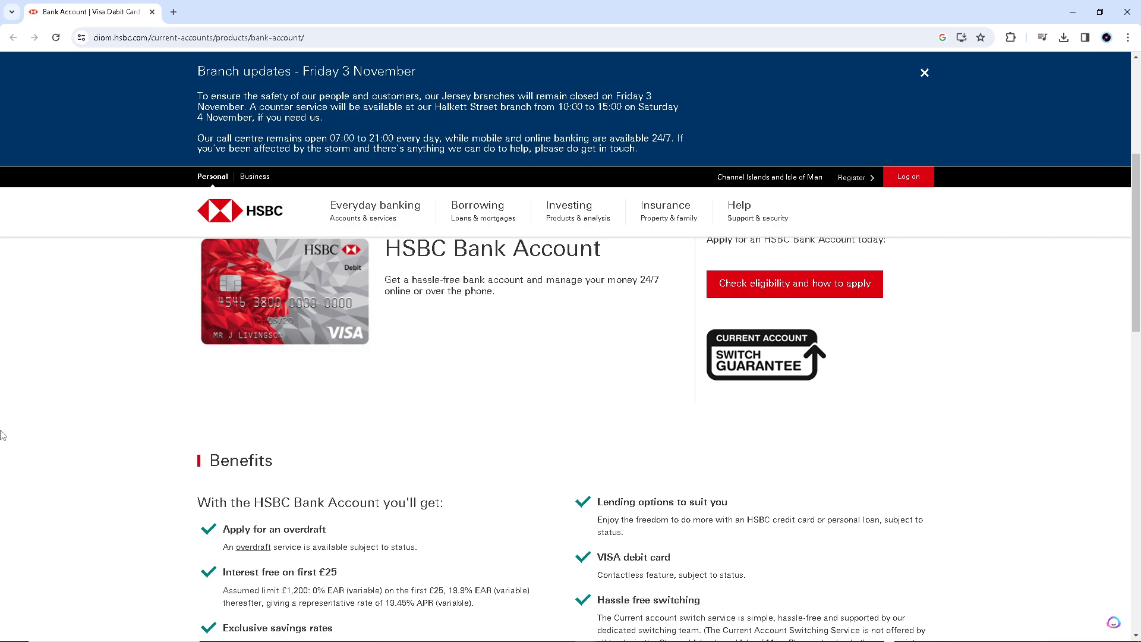
mouse_move(21, 431)
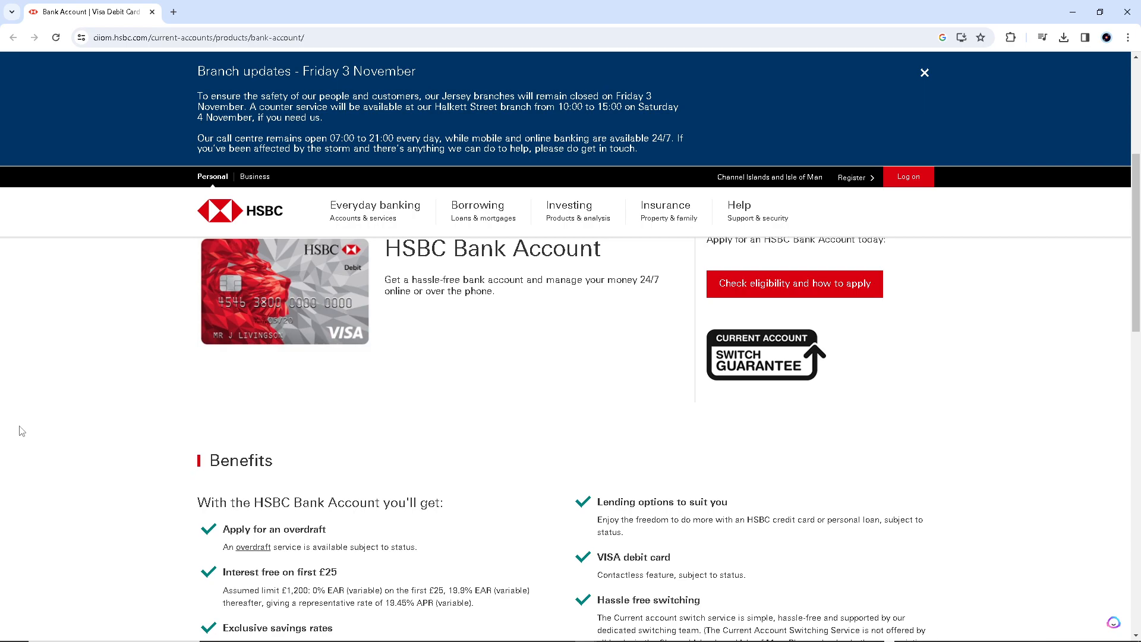